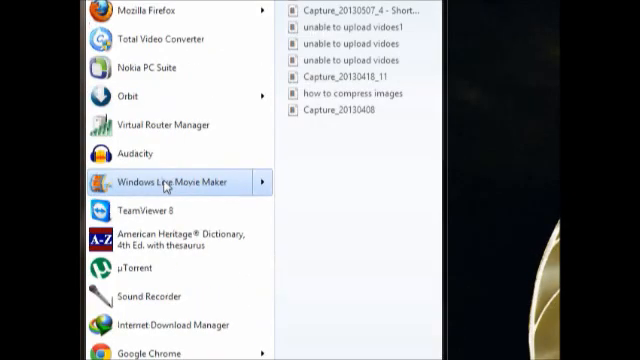
- Launch Windows Live Movie Maker from the Start menu
left_click(171, 182)
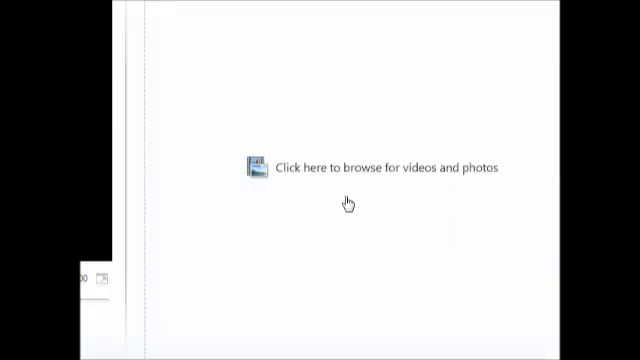
- Browse for a video clip to add to the project
left_click(388, 168)
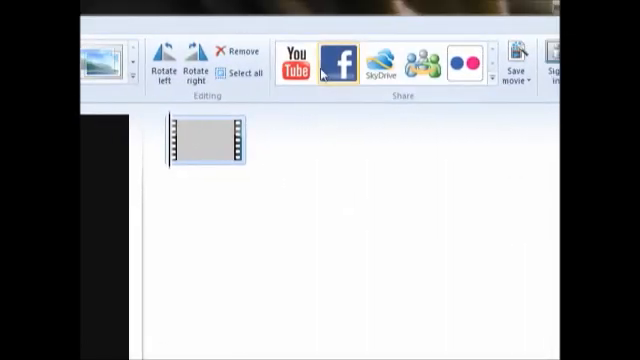
mouse_move(338, 62)
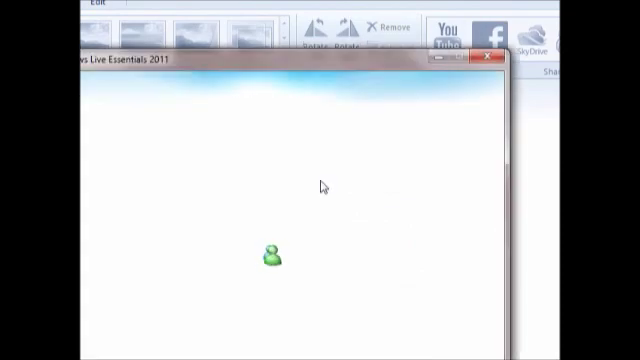
- Continue from the Windows Live Essentials window to the Facebook sign-in page
left_click(502, 28)
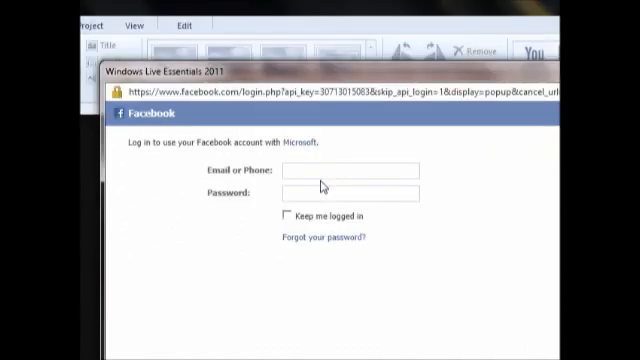
type("s")
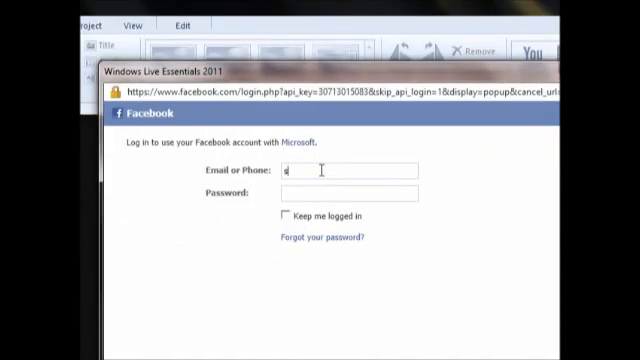
type("ampath.ramkumar@")
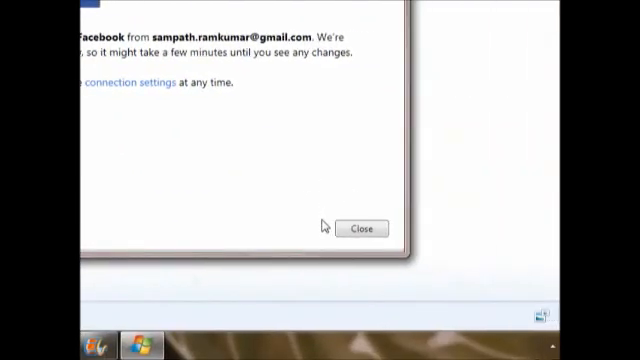
- Dismiss the account confirmation and the service-unavailable publishing error
left_click(364, 228)
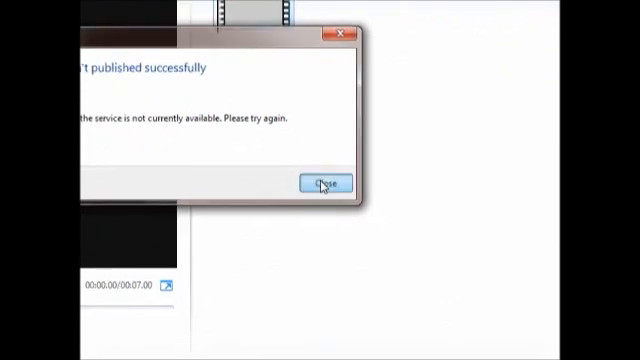
left_click(327, 182)
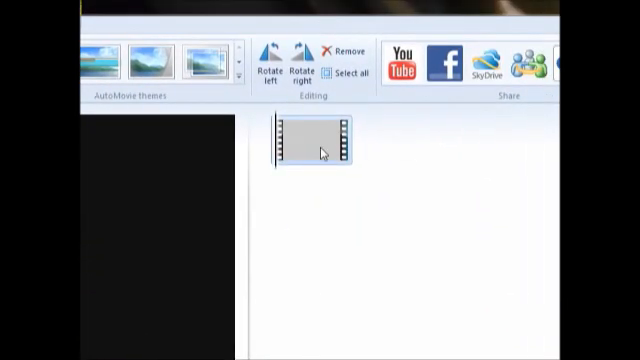
mouse_move(316, 148)
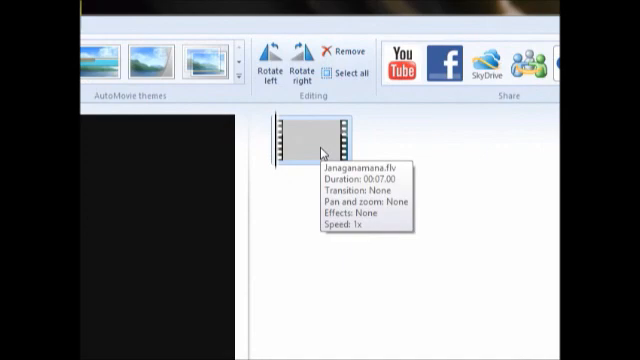